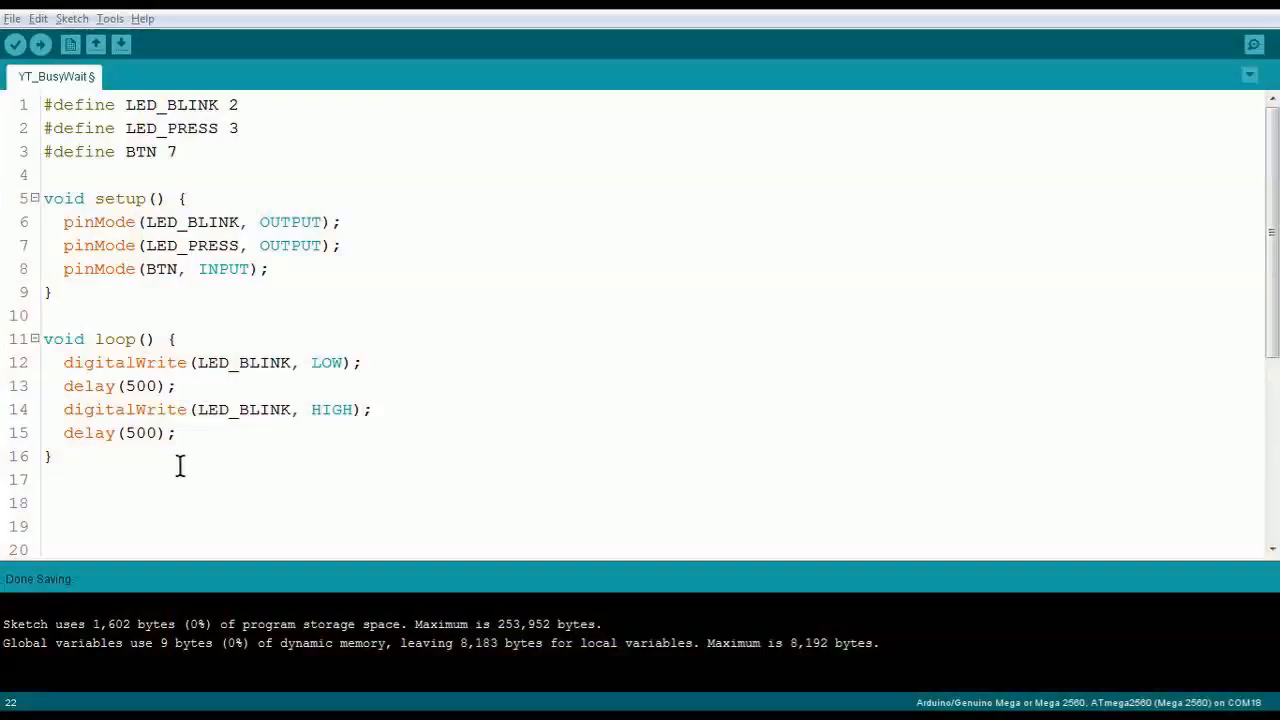
mouse_move(120, 448)
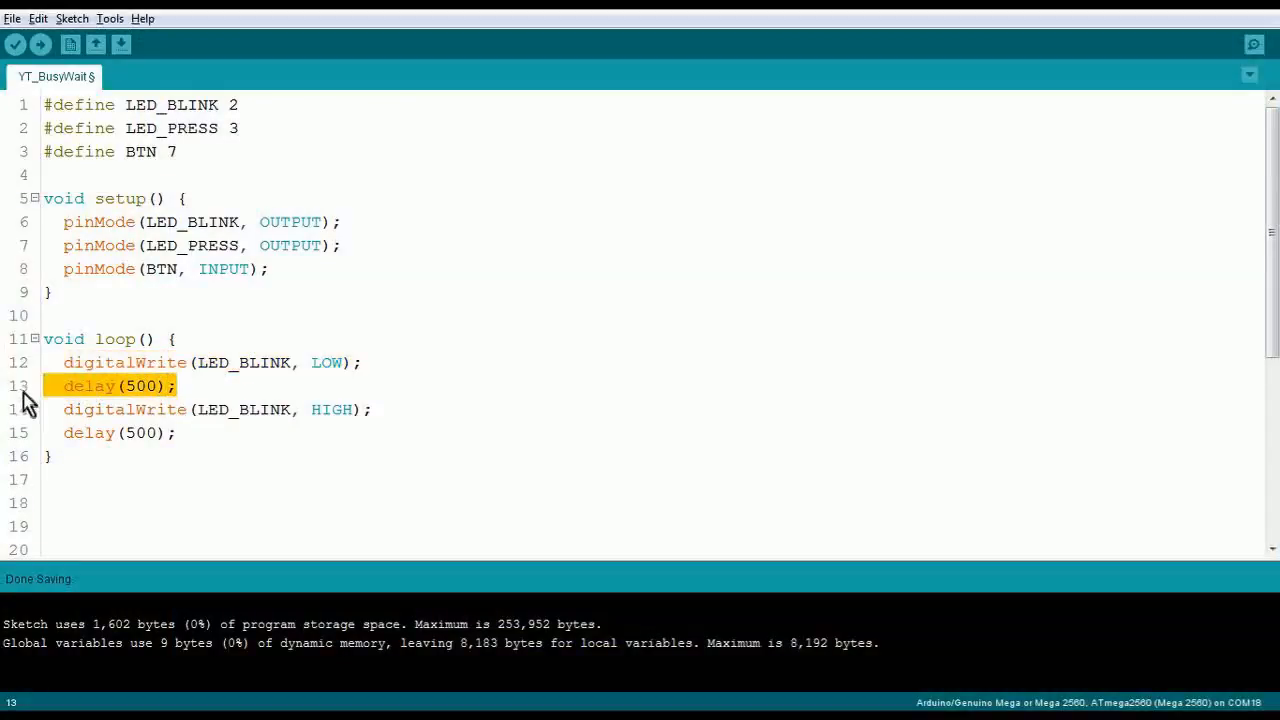
Write the busyWait(long duration) signature with an empty while () ; loop below loop
click(376, 408)
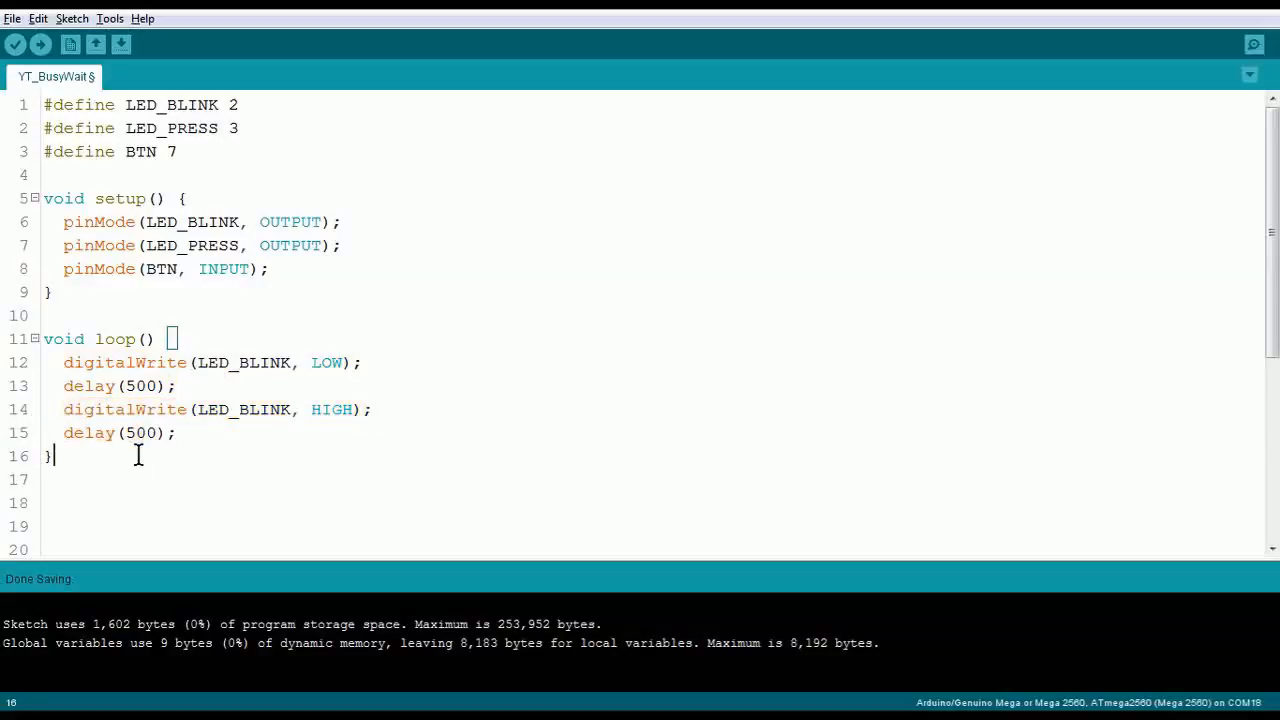
mouse_move(56, 456)
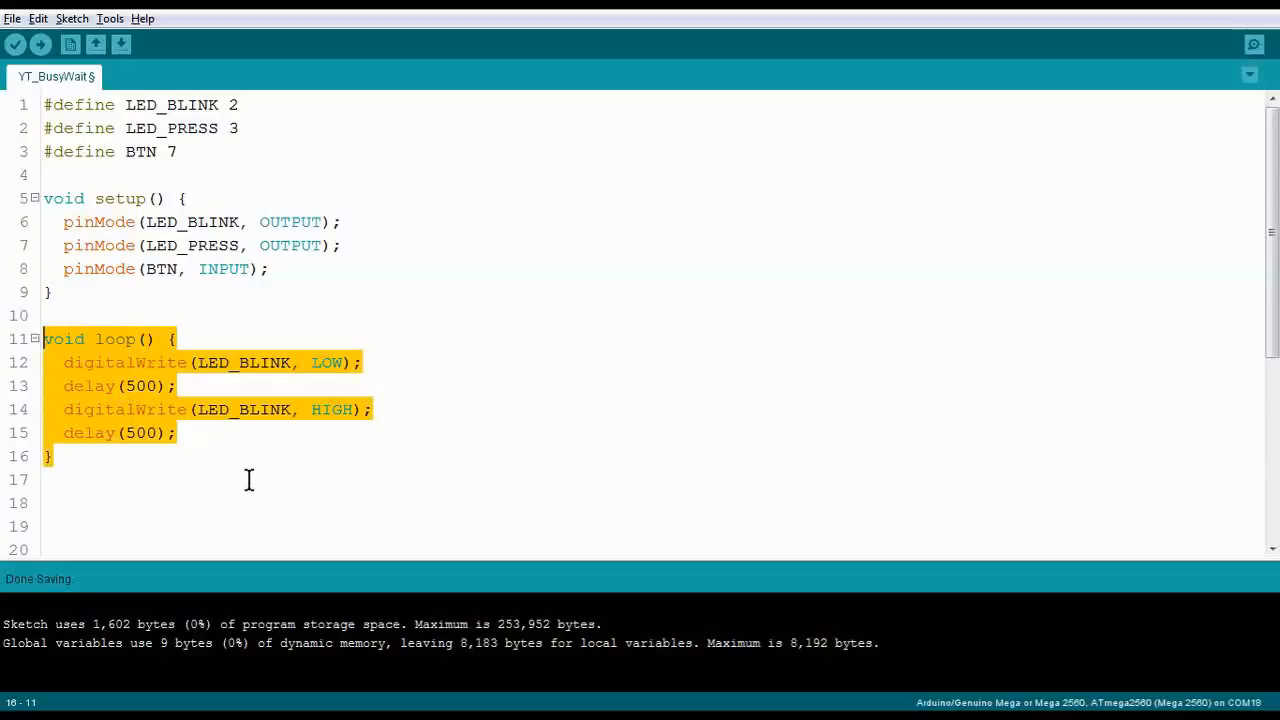
click(118, 432)
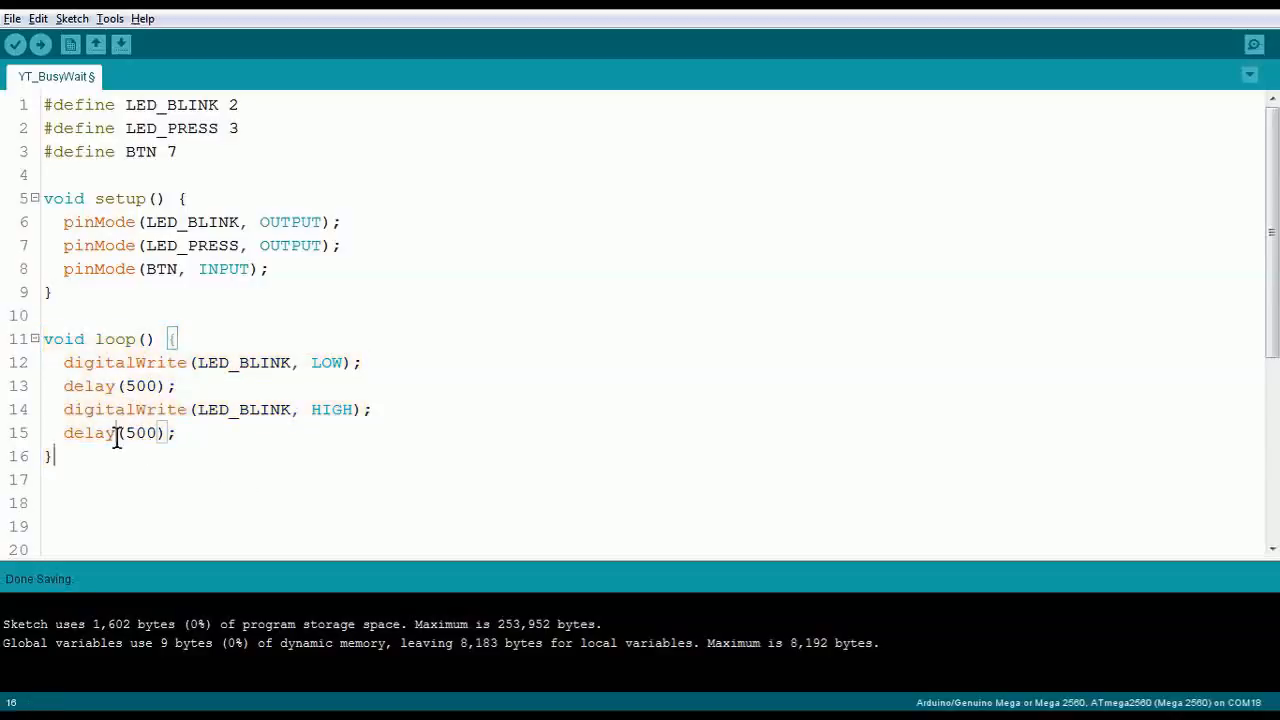
double_click(88, 432)
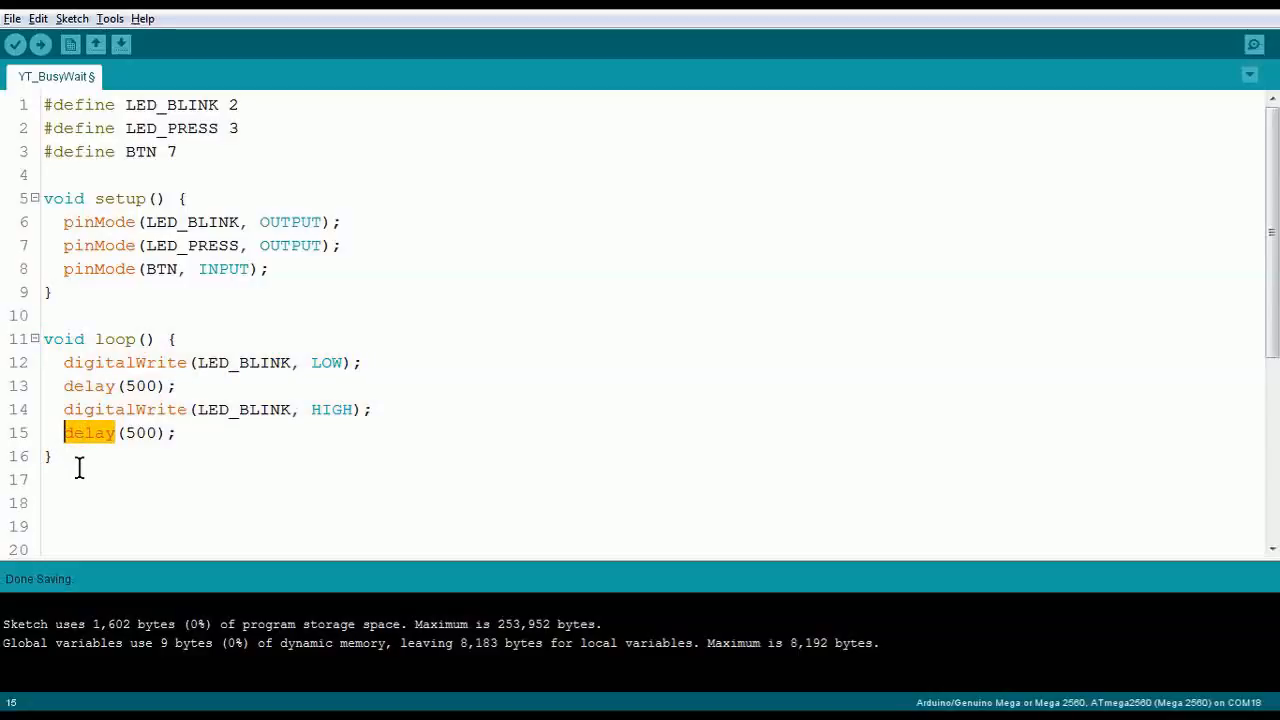
click(620, 518)
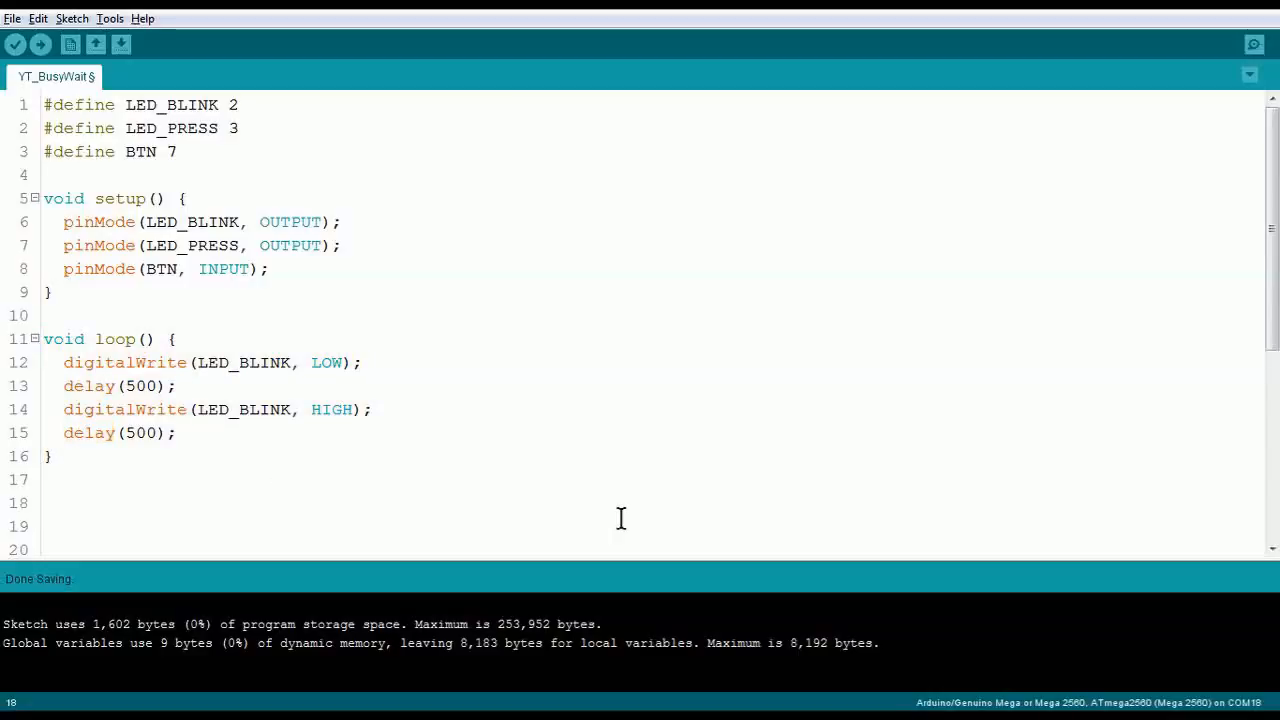
text(void b)
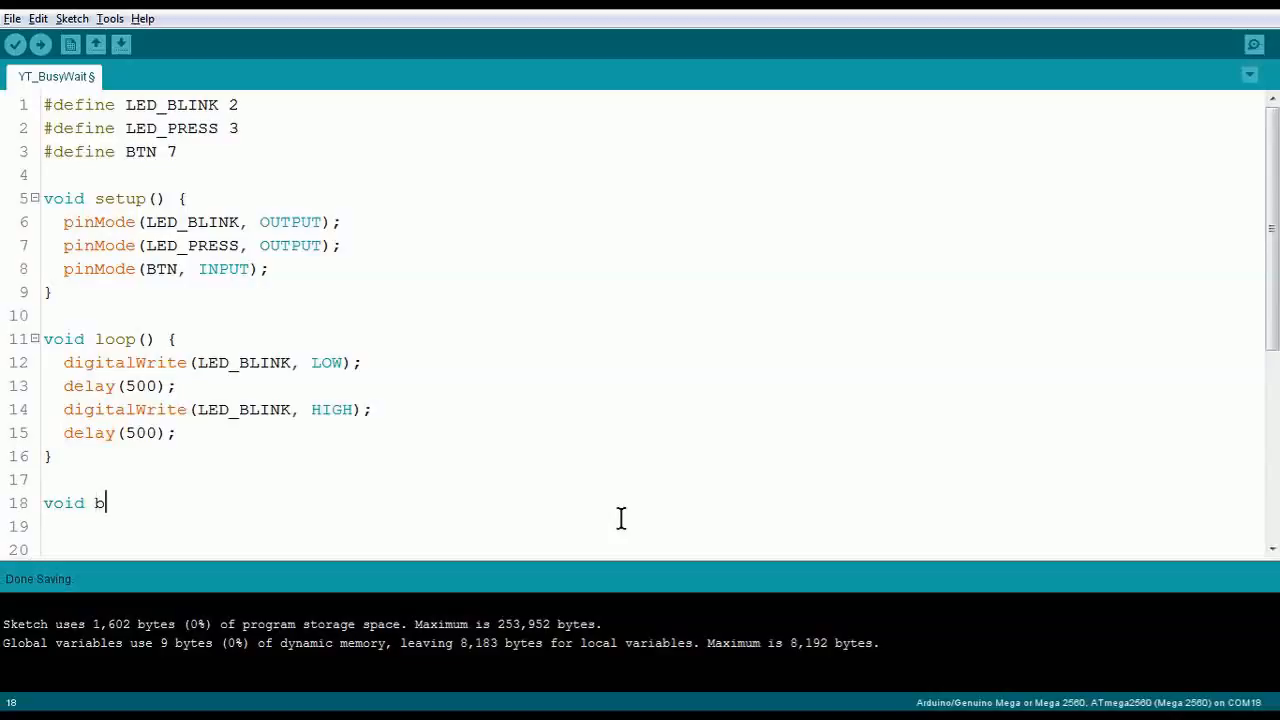
text(usyWait)
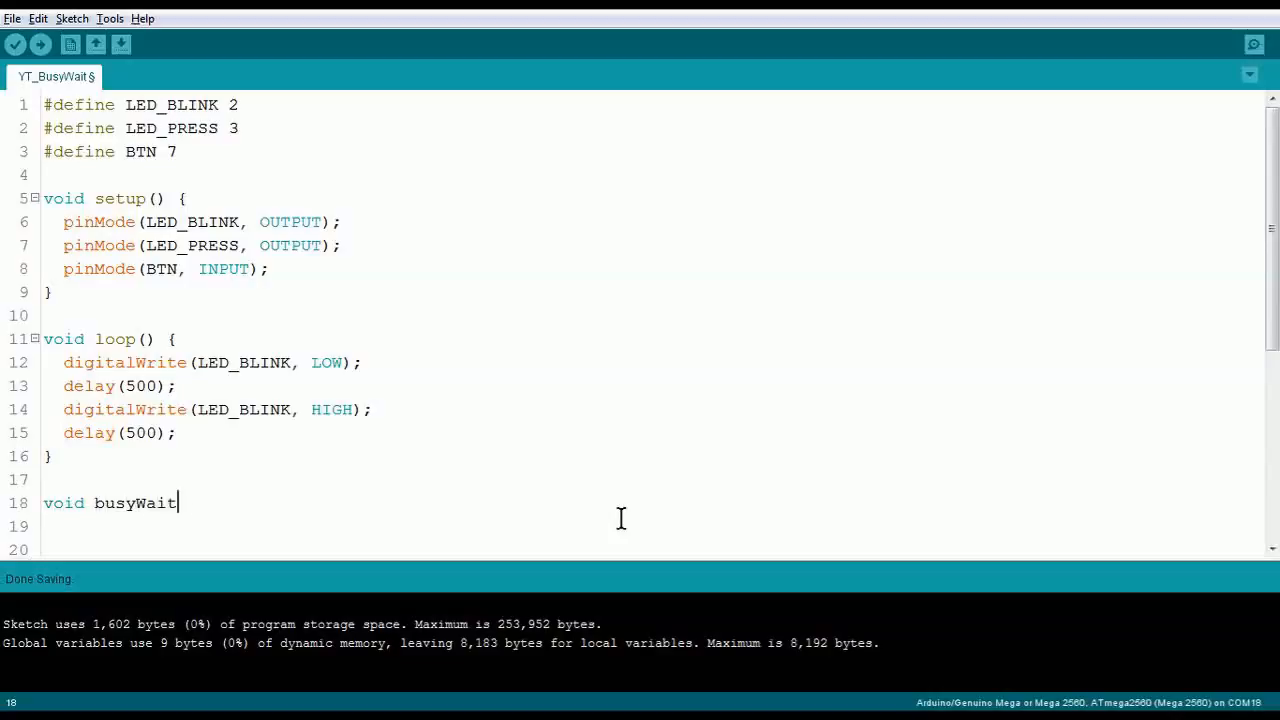
text((long)
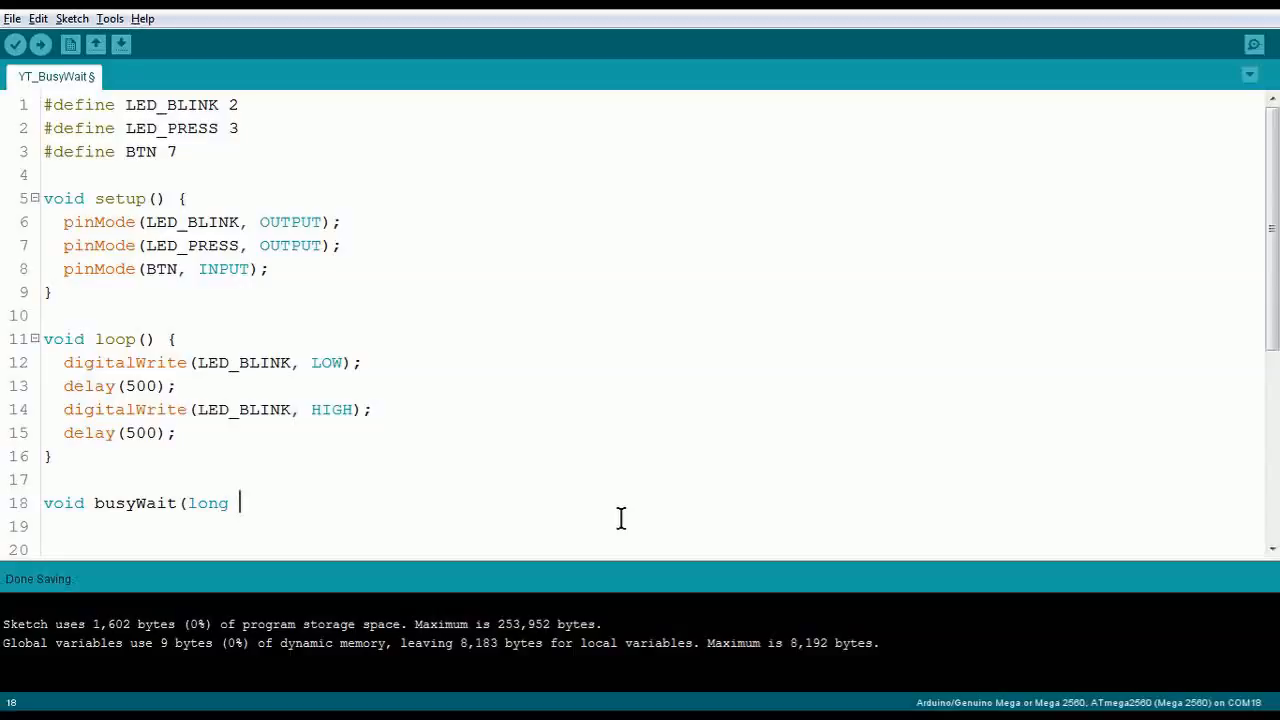
text(duration) {)
click(652, 526)
text(w)
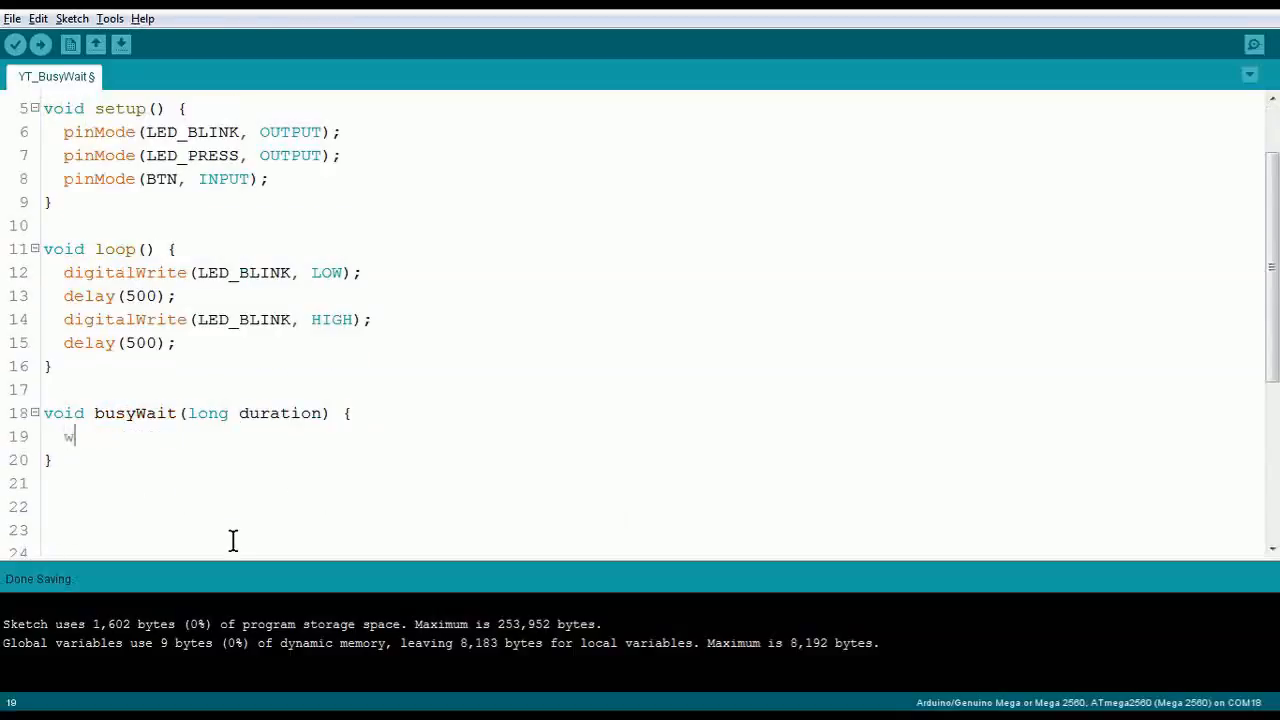
text(hile ())
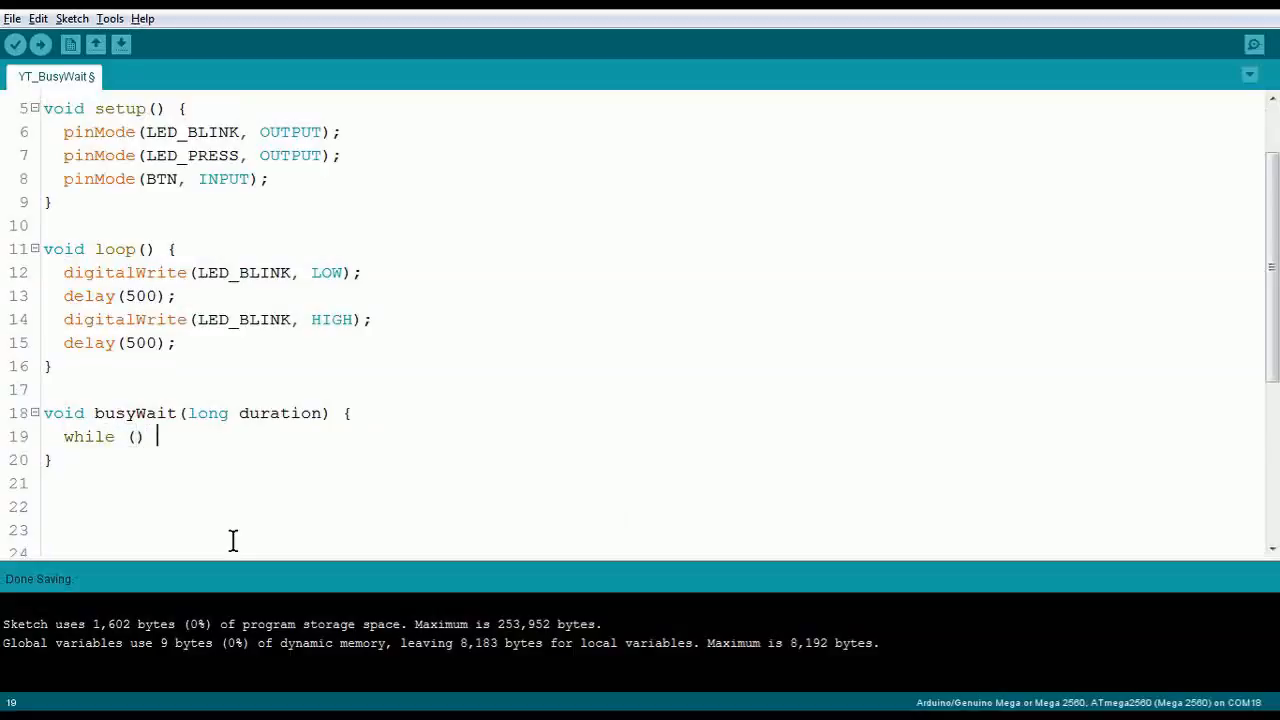
text(;)
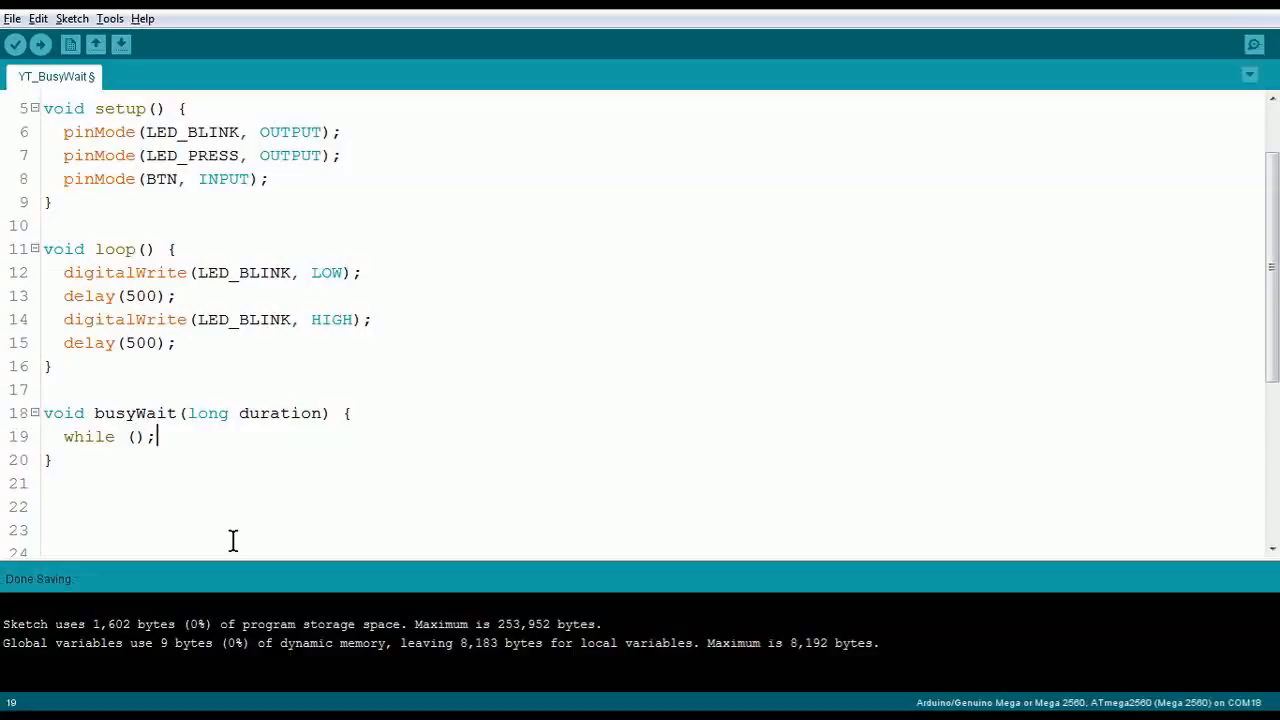
Add long end_time = millis() + duration; and fill the while condition with end_time
key(Enter)
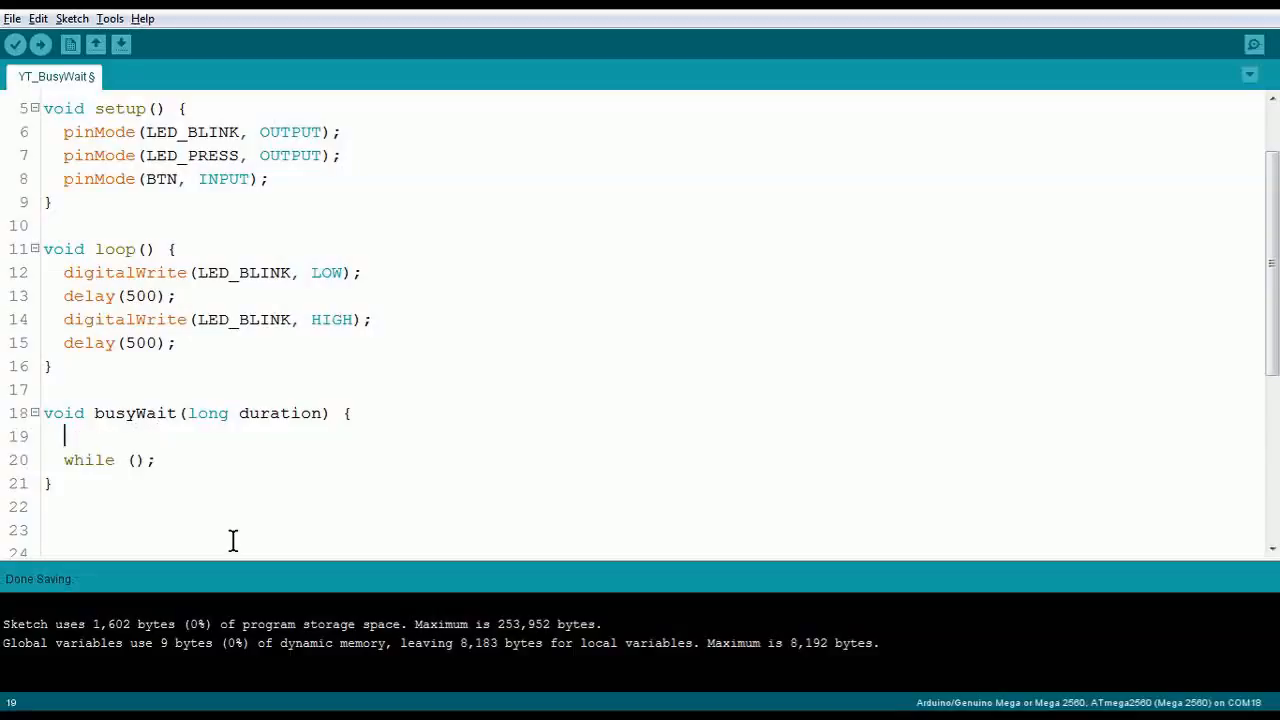
text(long end_time)
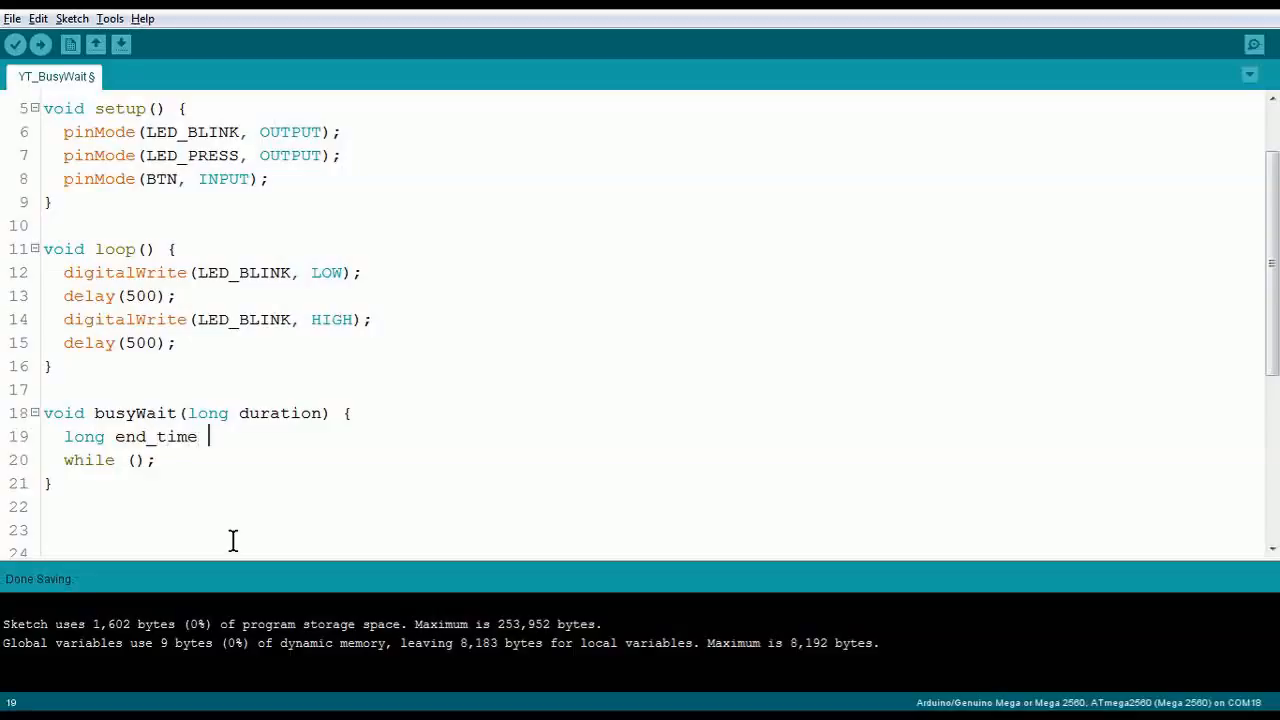
text(= millis())
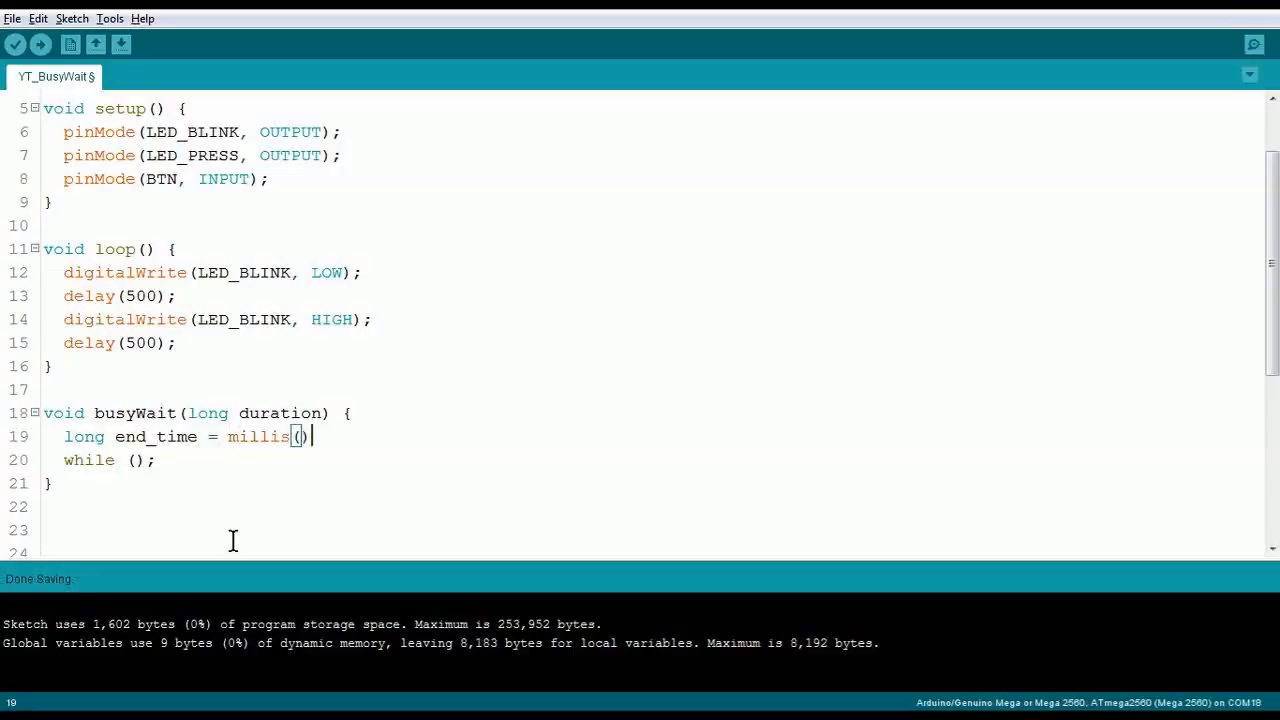
text(+ duratio)
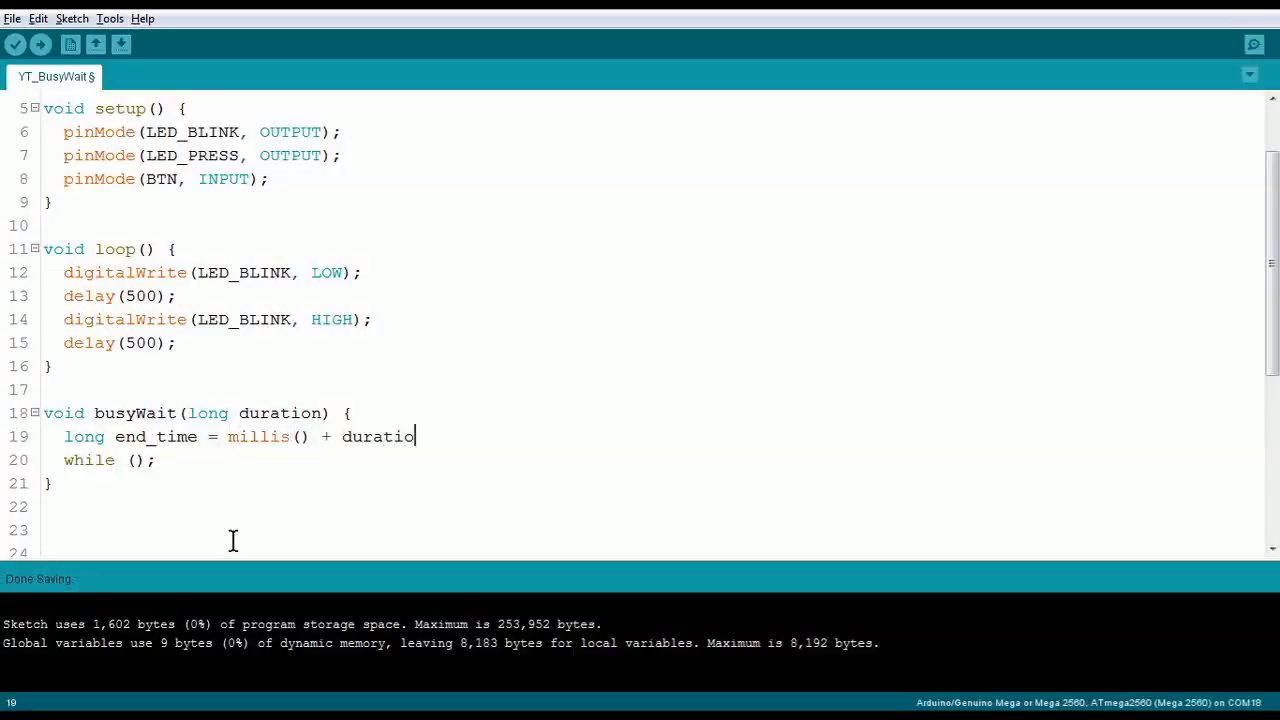
text(n;)
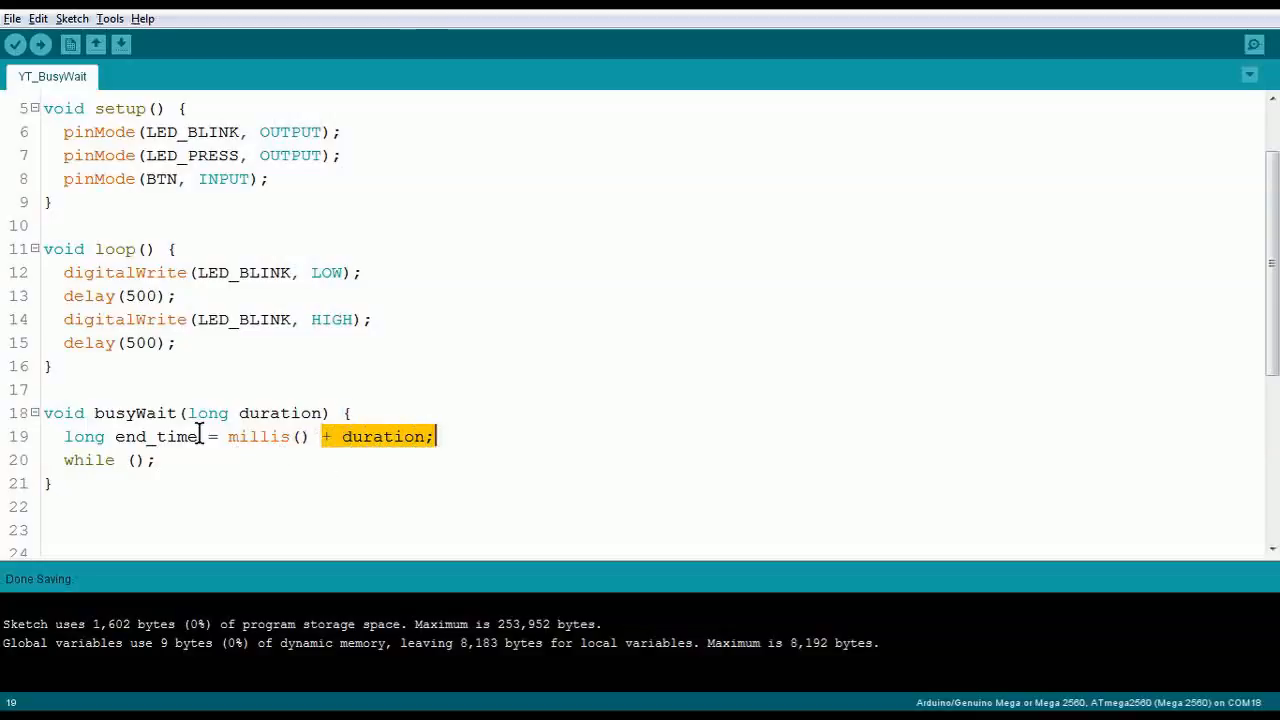
double_click(156, 436)
text(millis() < )
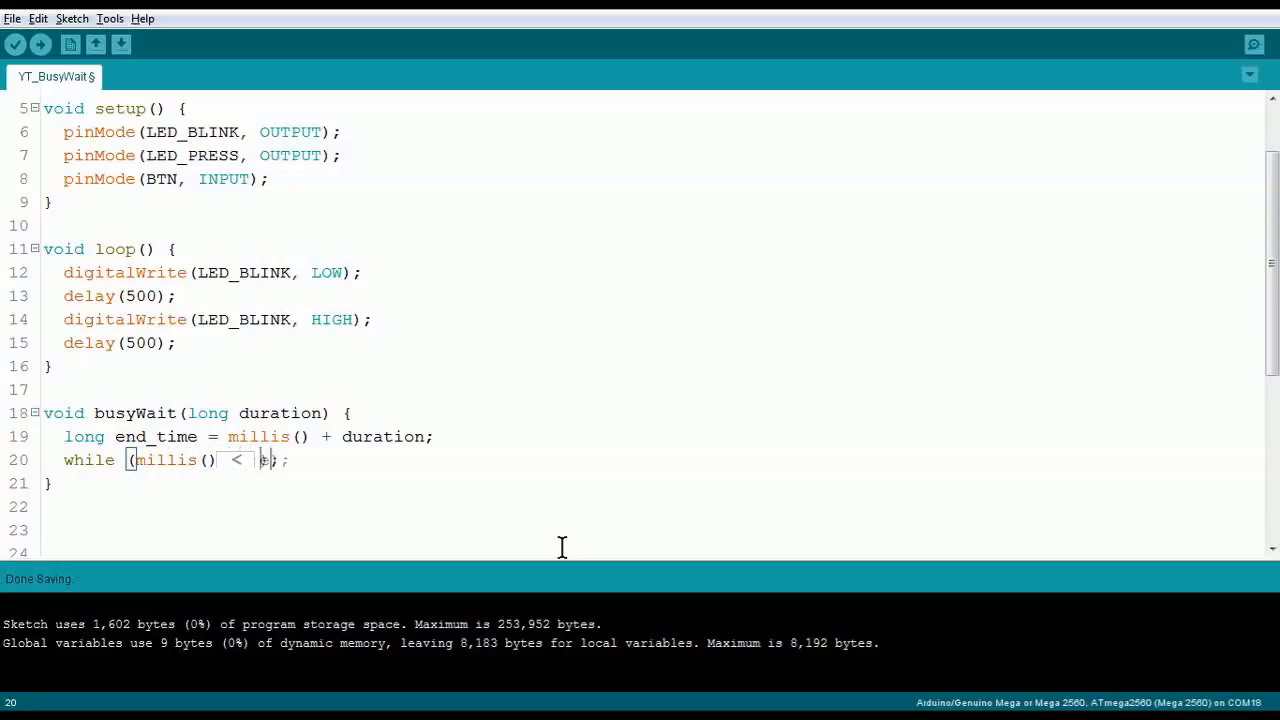
text(end_time)
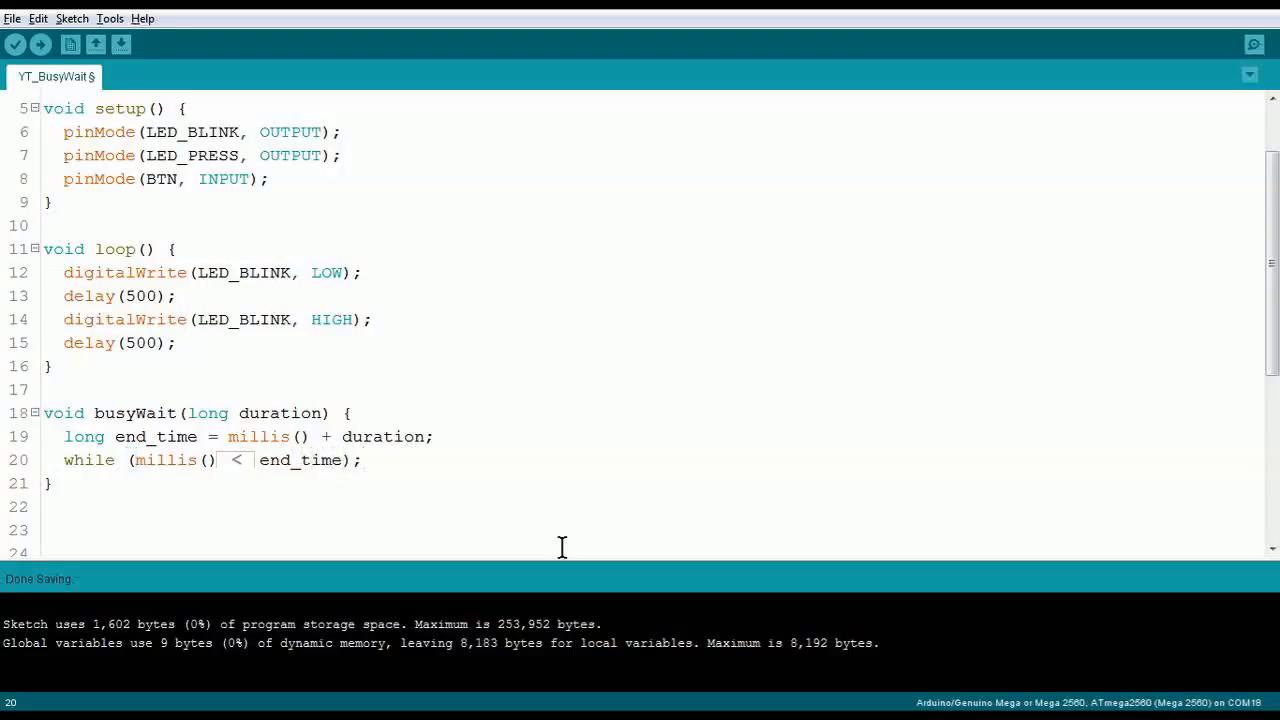
click(156, 296)
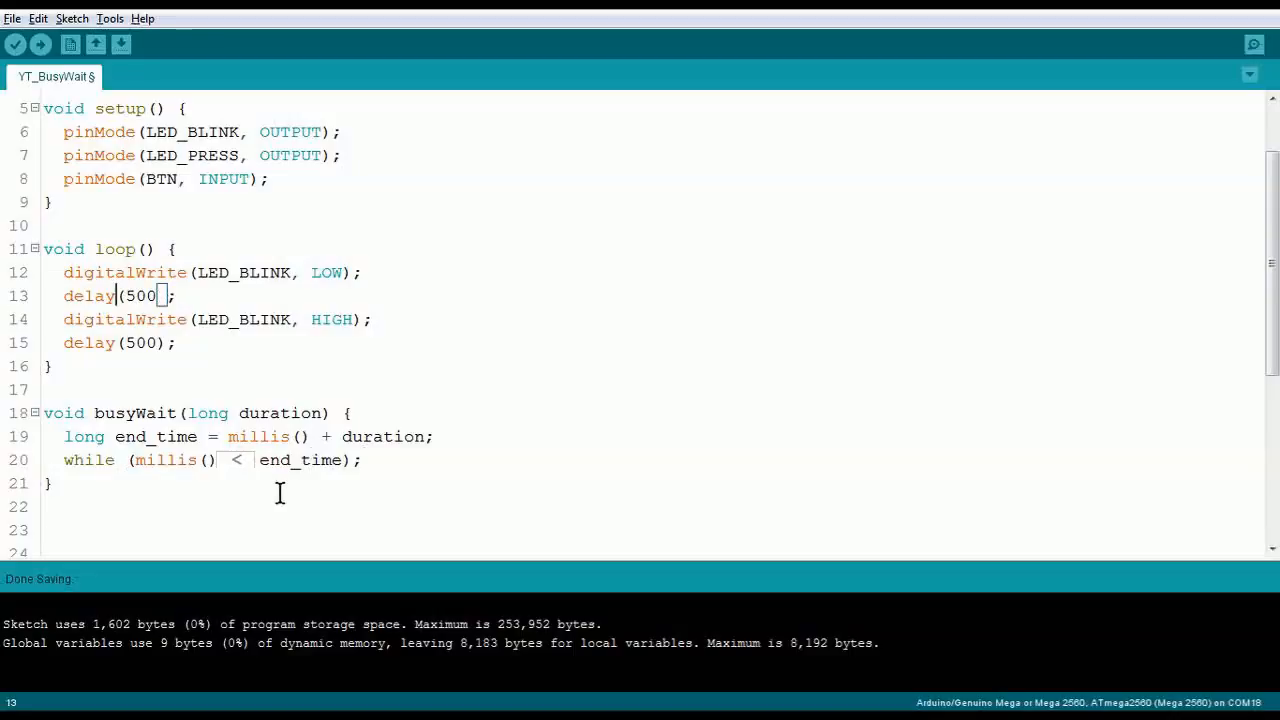
double_click(88, 296)
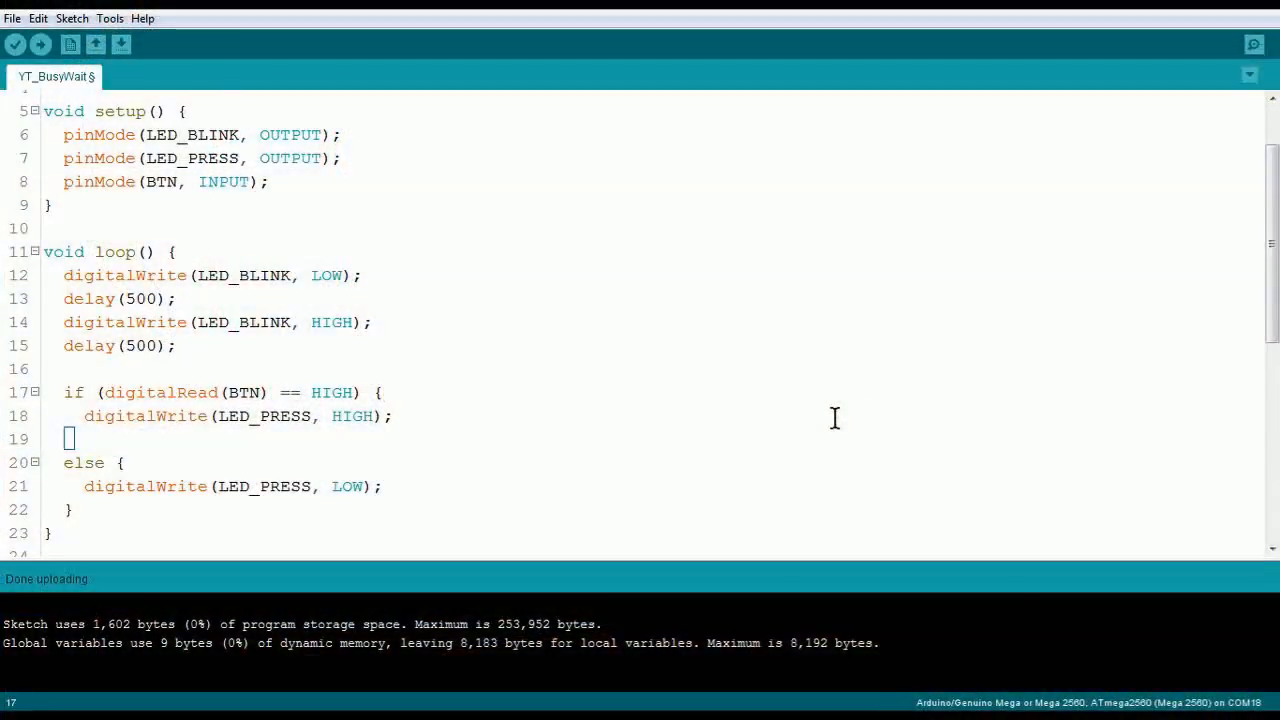
mouse_move(596, 478)
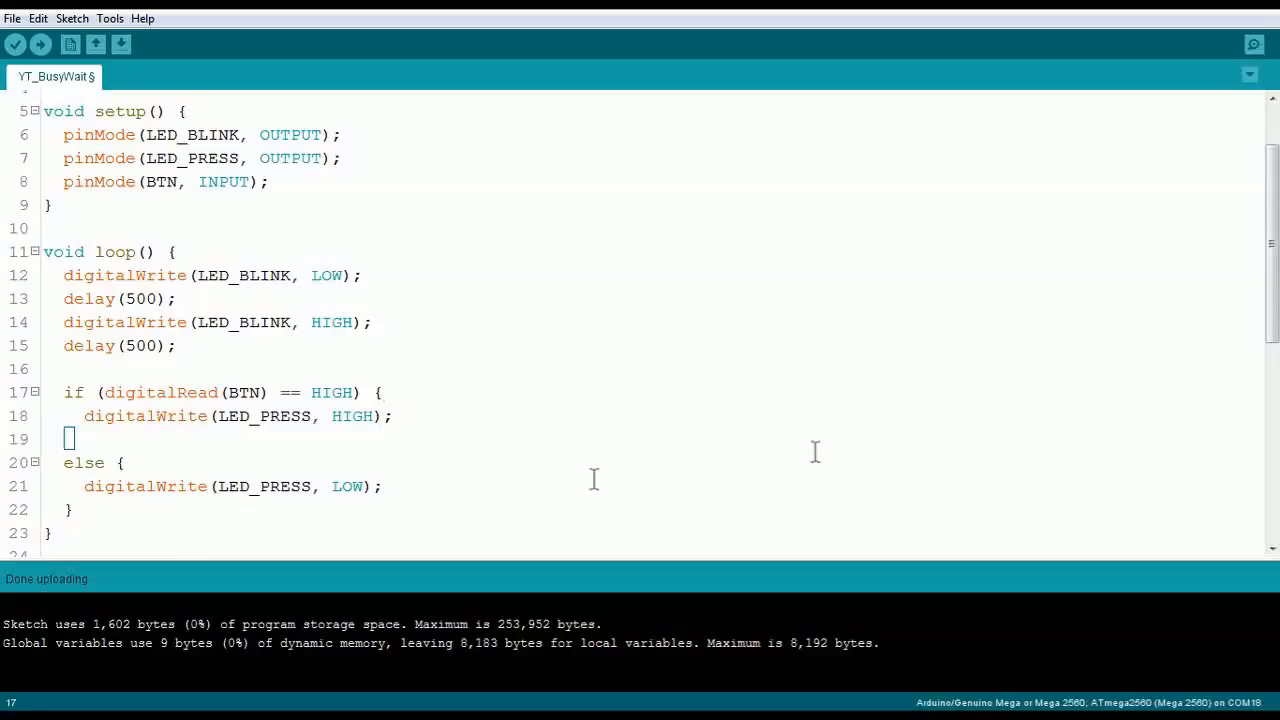
Change both delay(500) calls in loop to busyWait(500)
scroll(down, 3)
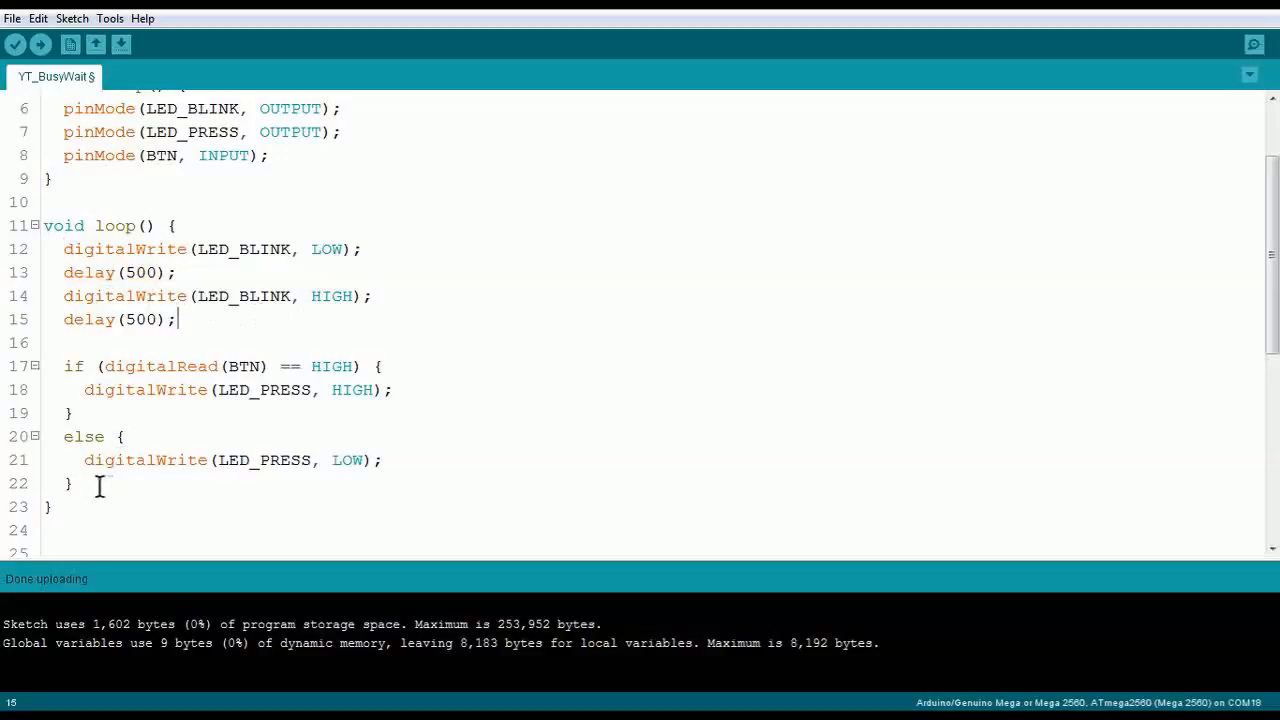
click(72, 482)
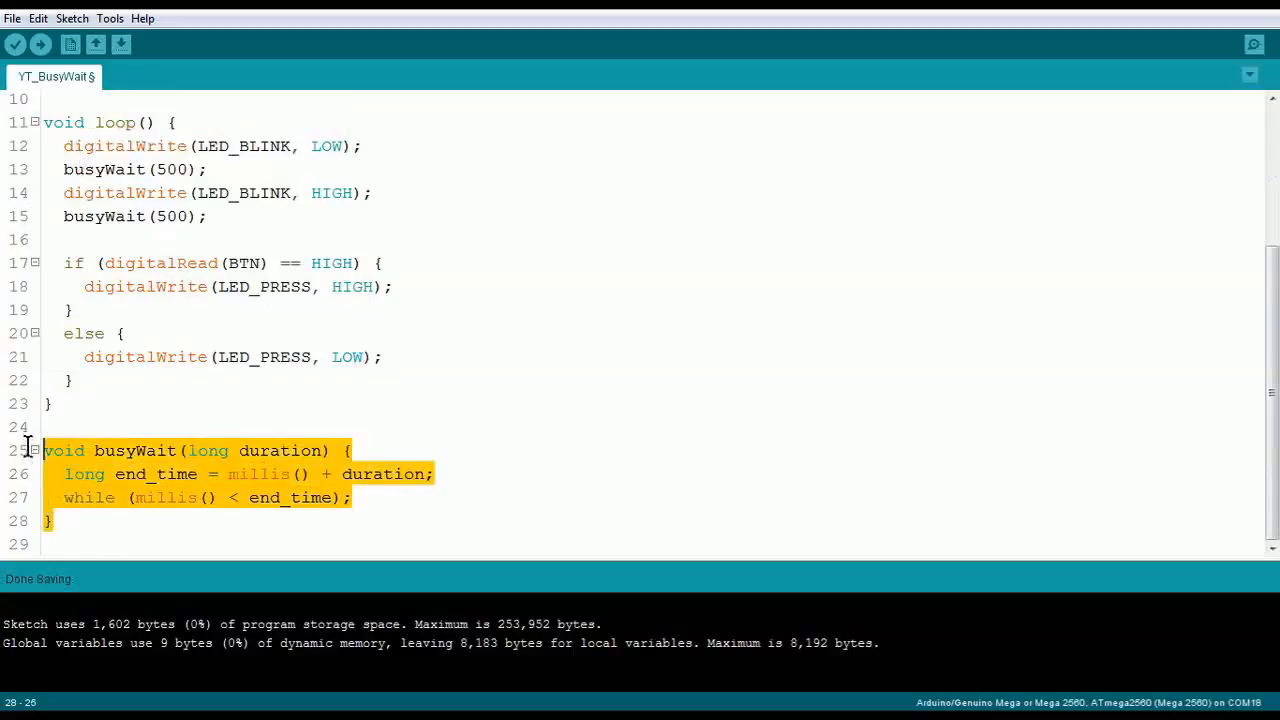
Brace the while loop and move loop's if/else button check for LED_PRESS into its body
click(628, 464)
text( {)
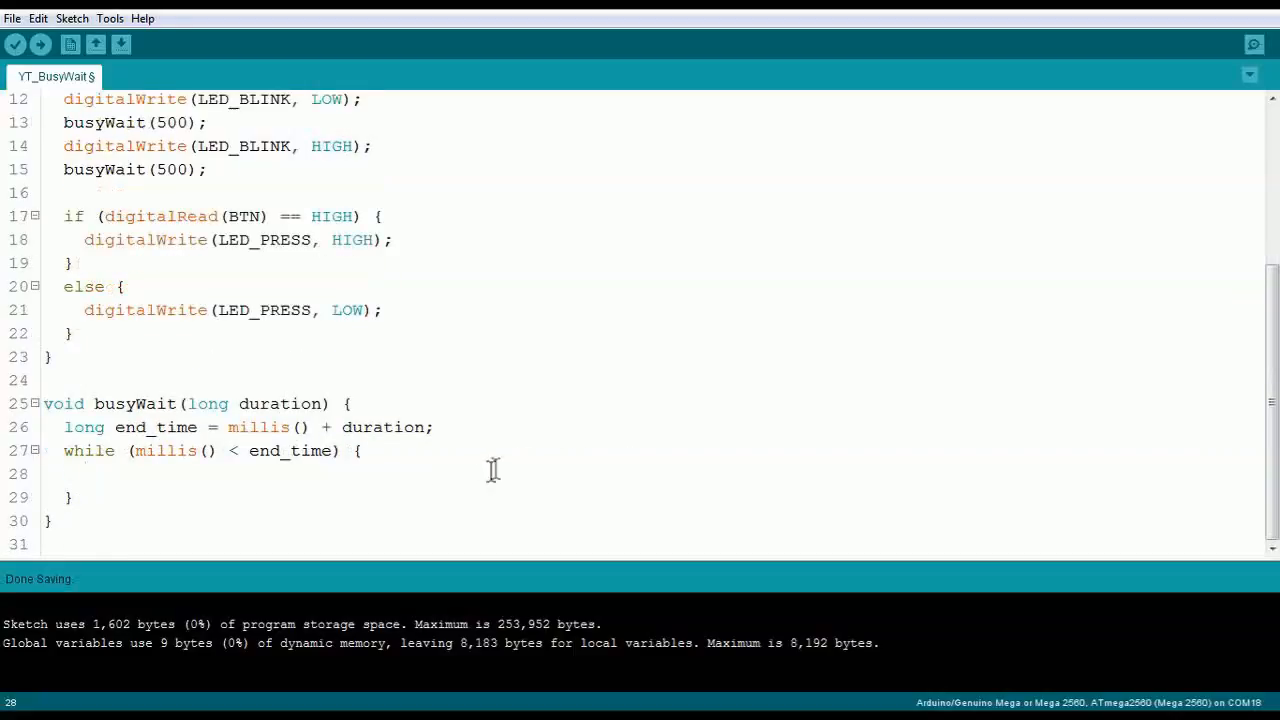
drag(64, 450, 70, 496)
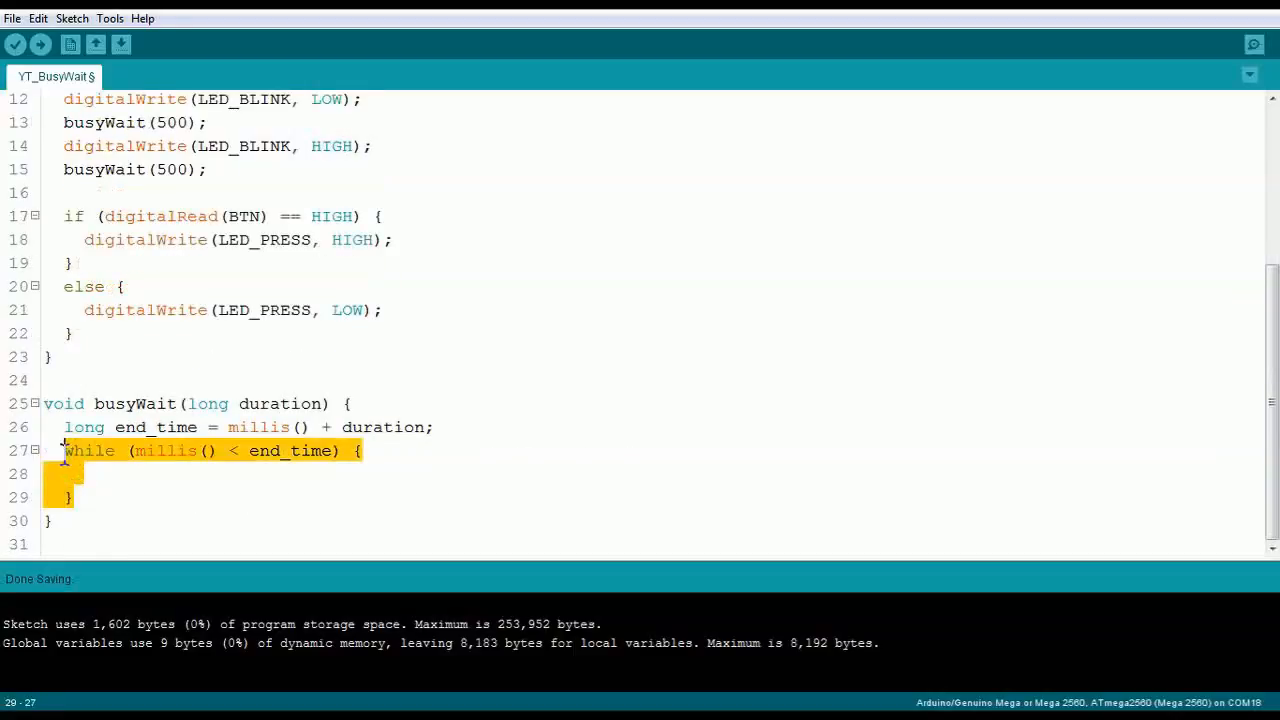
click(572, 488)
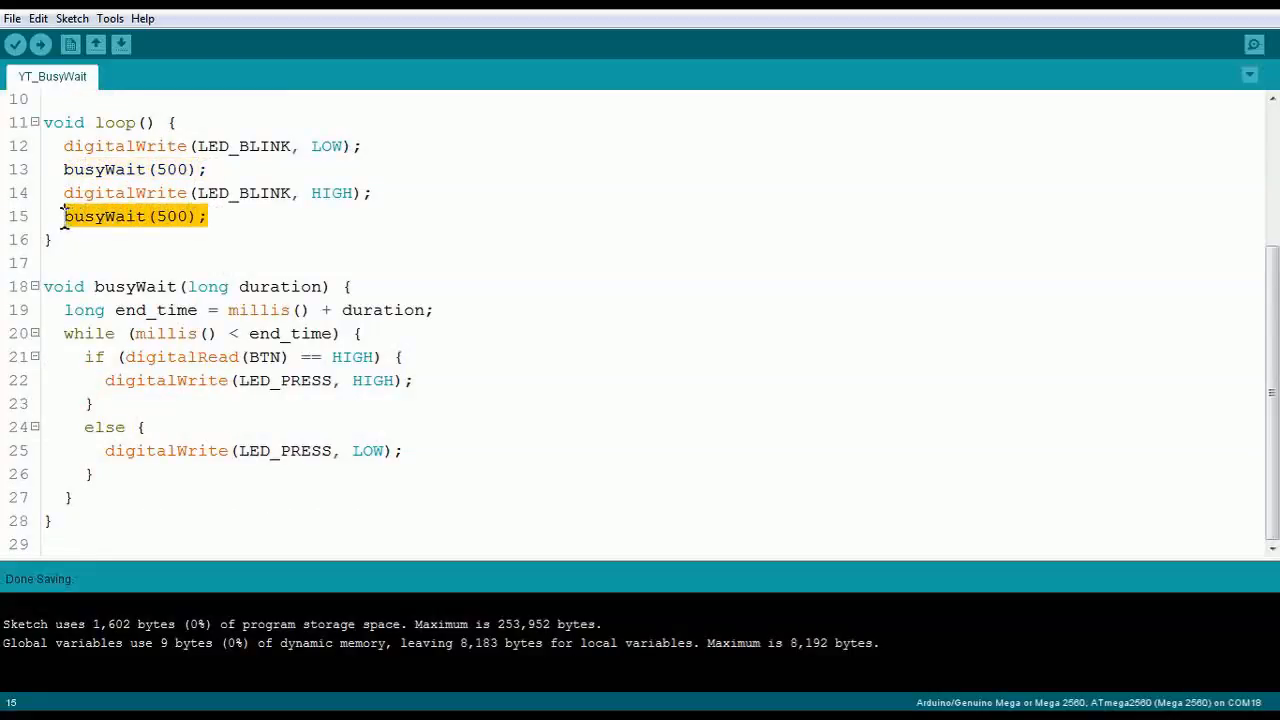
click(240, 216)
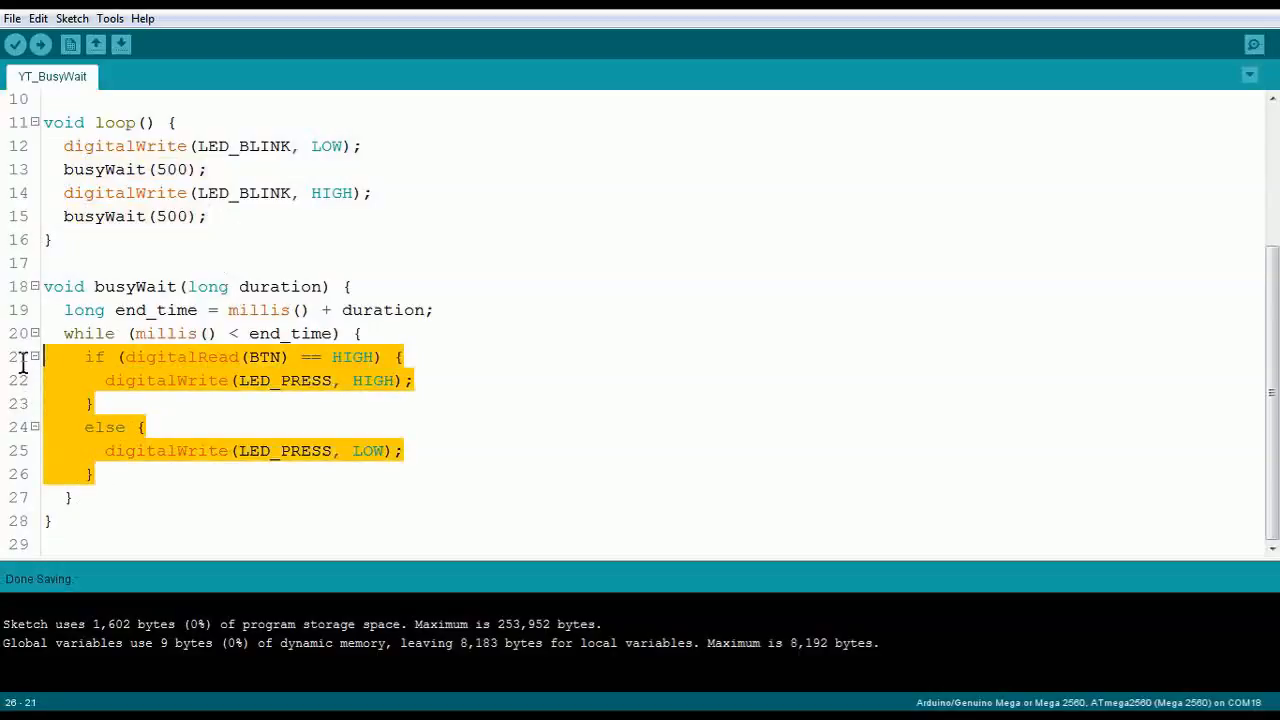
mouse_move(496, 428)
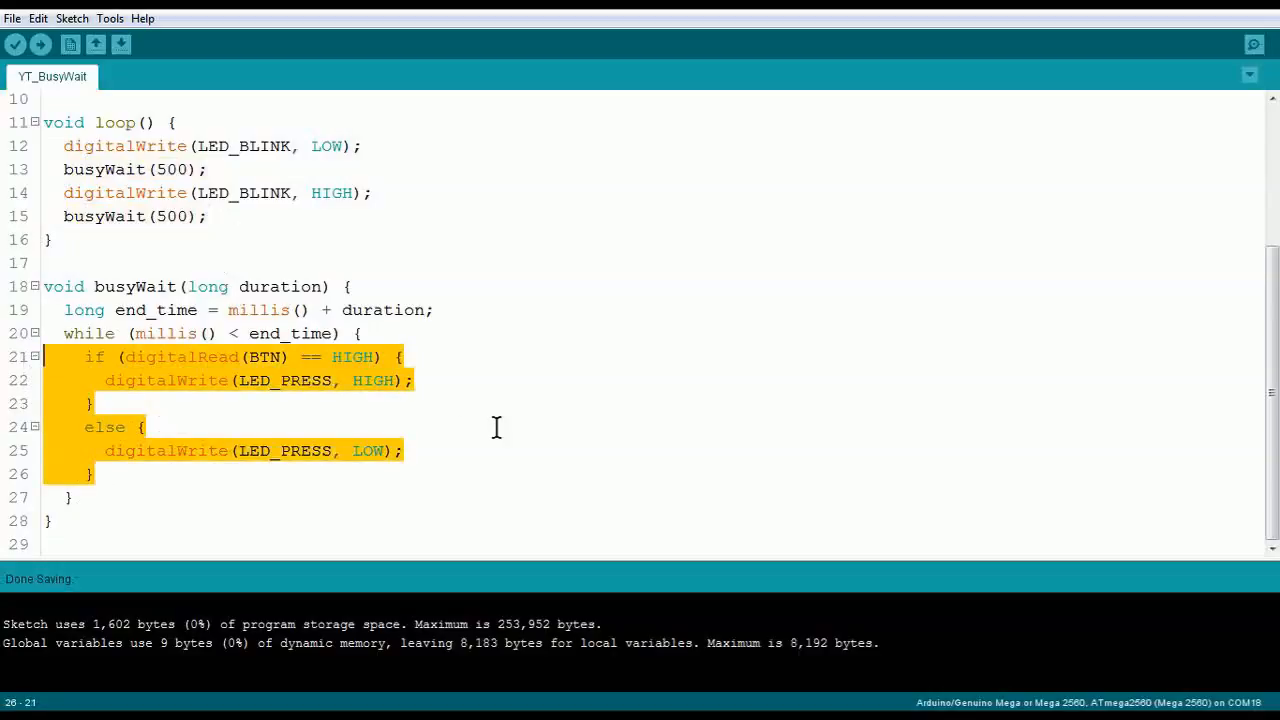